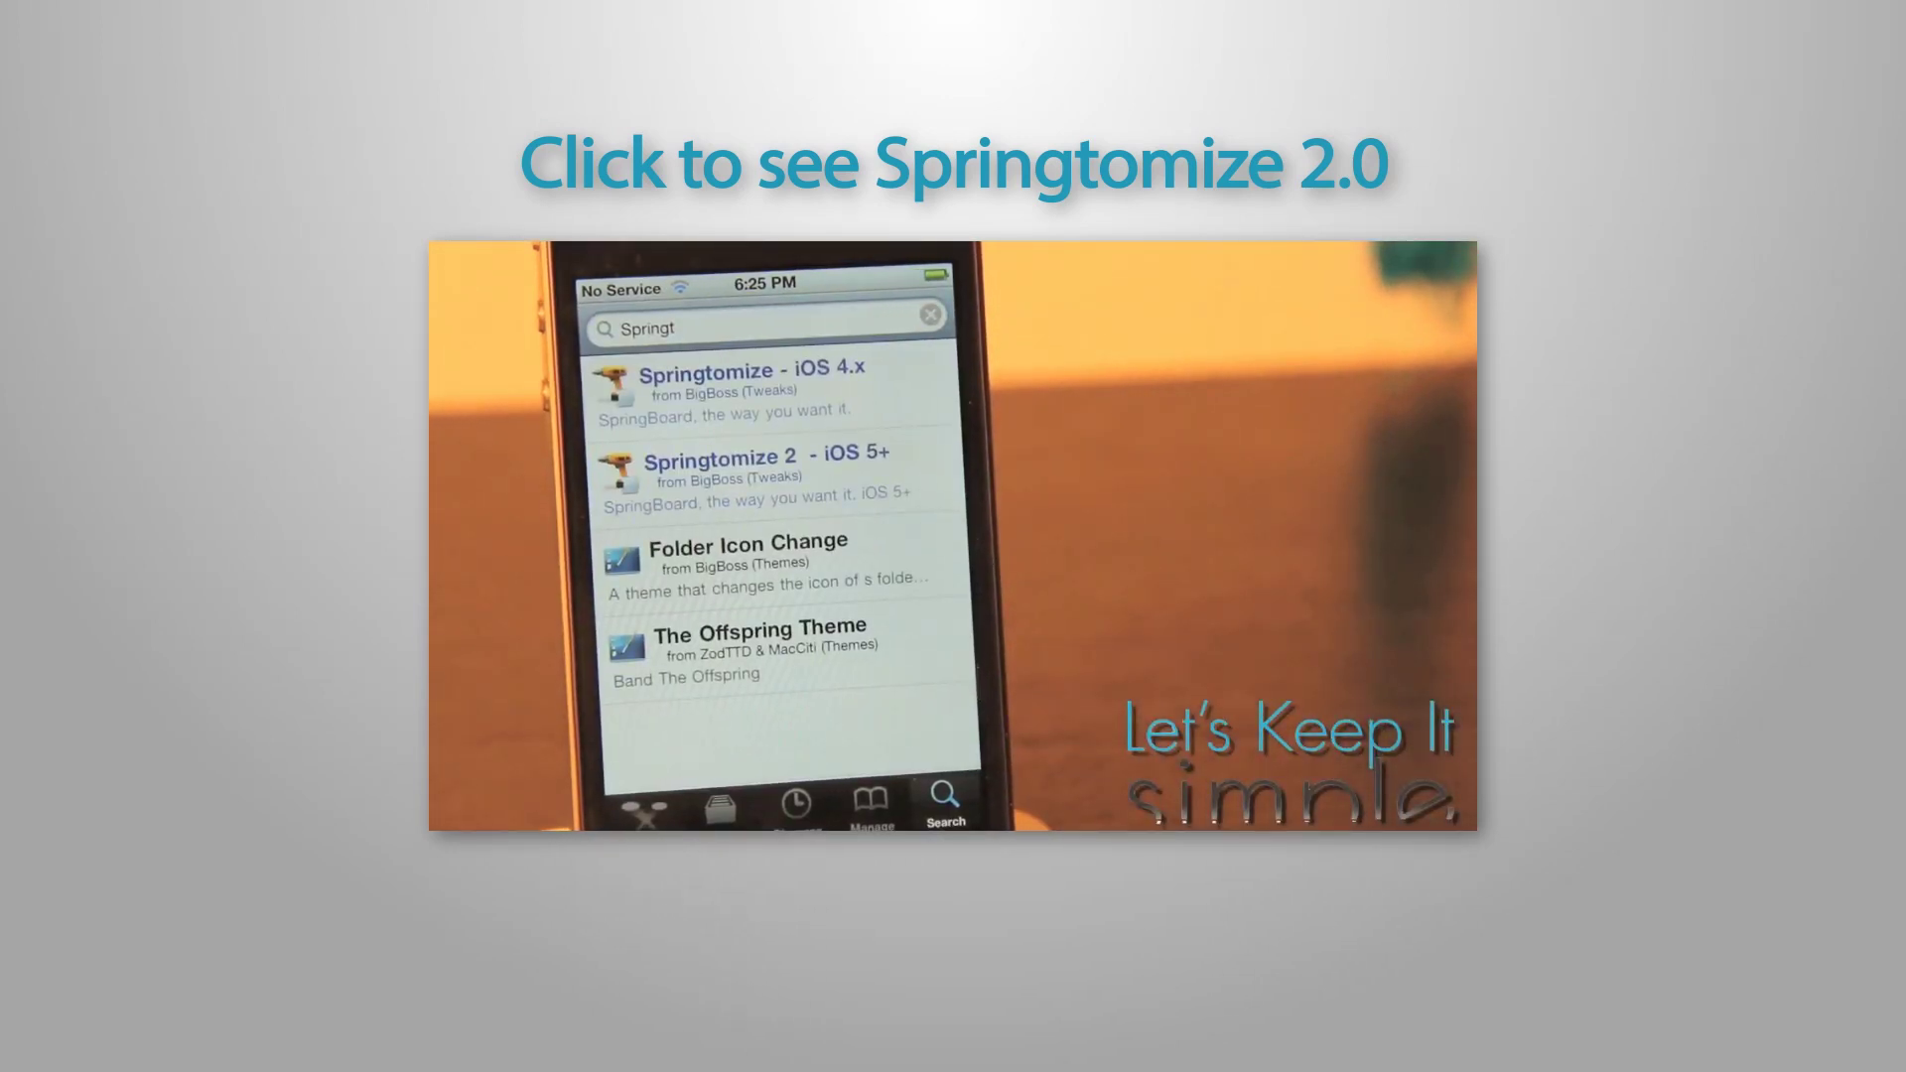
click(765, 475)
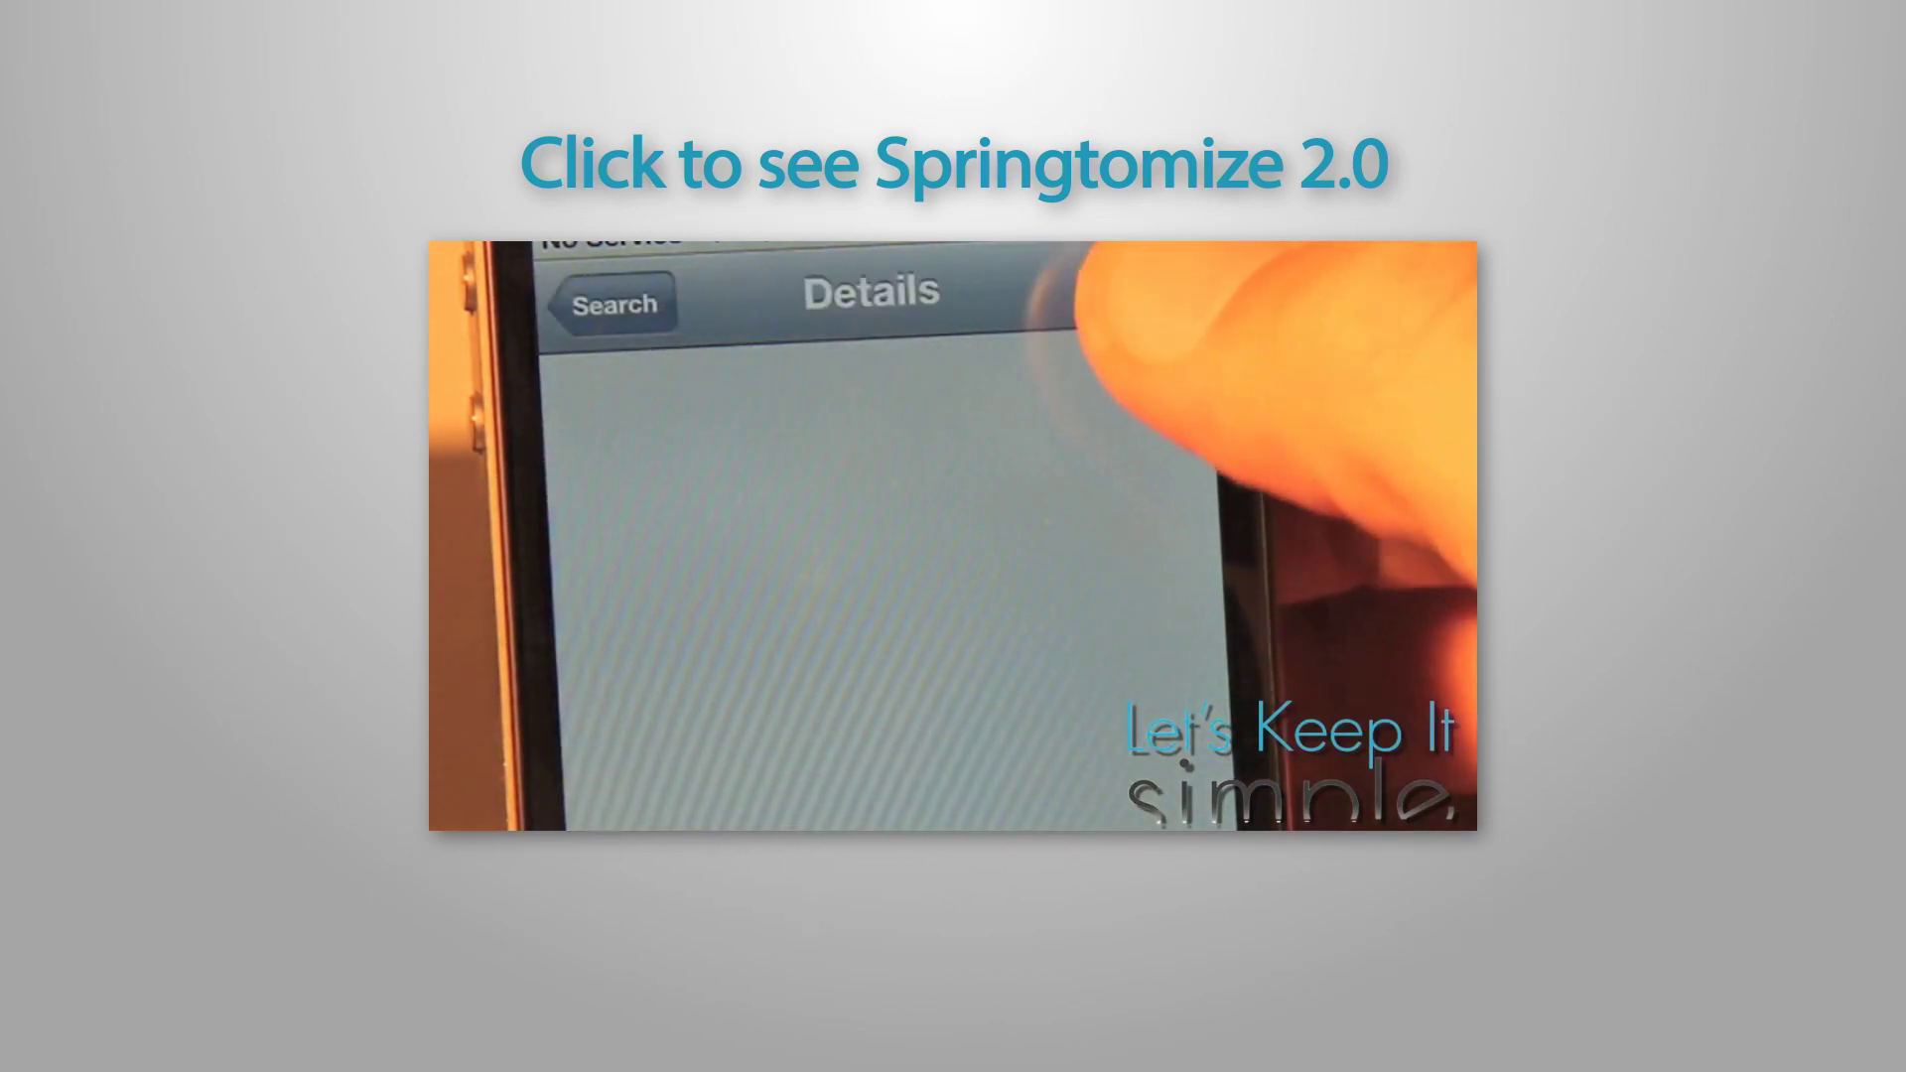